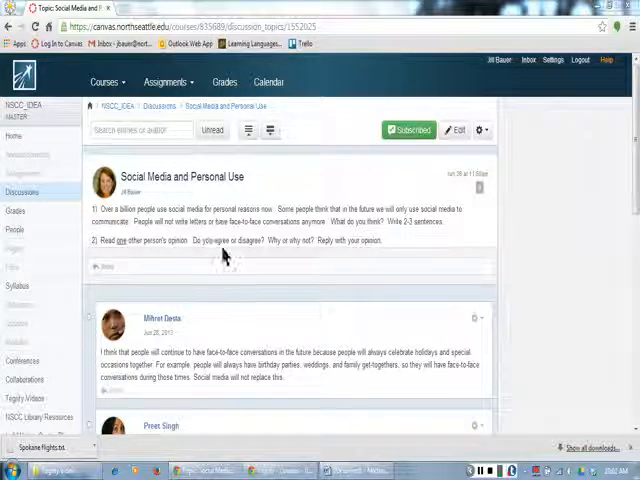
mouse_move(258, 256)
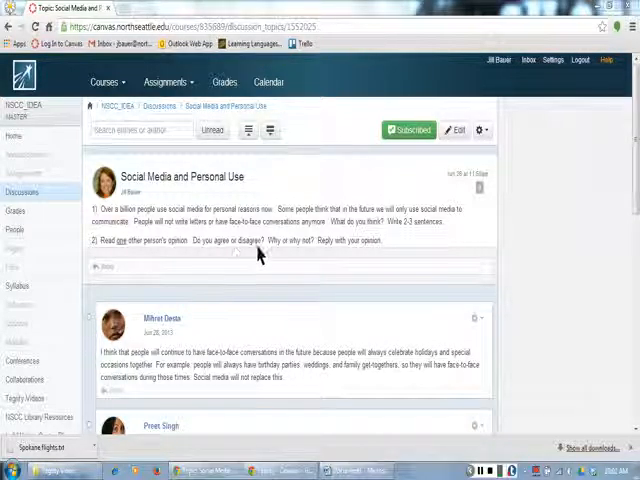
mouse_move(312, 256)
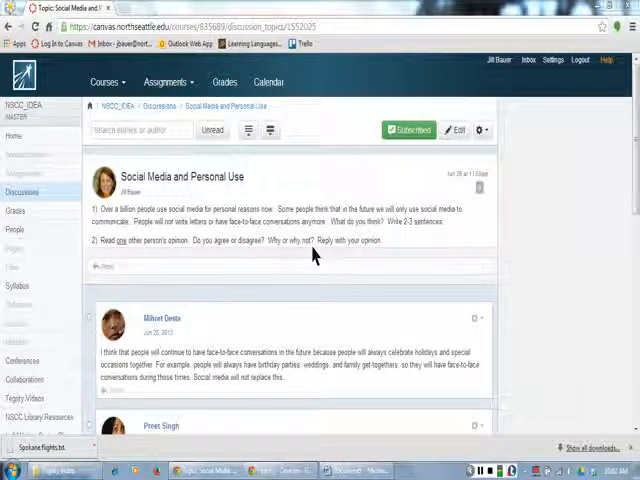
mouse_move(356, 256)
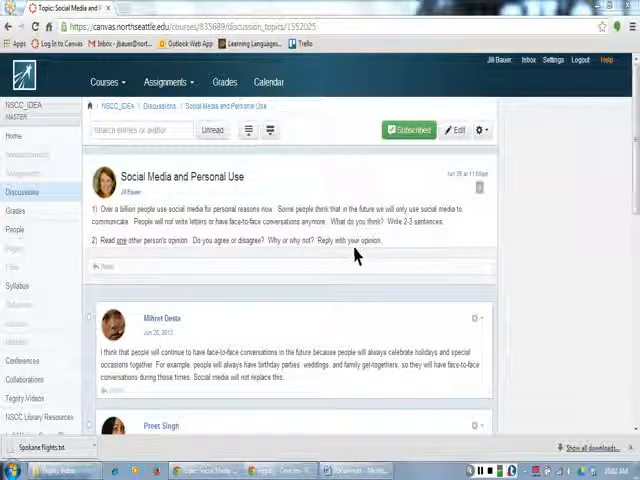
mouse_move(388, 258)
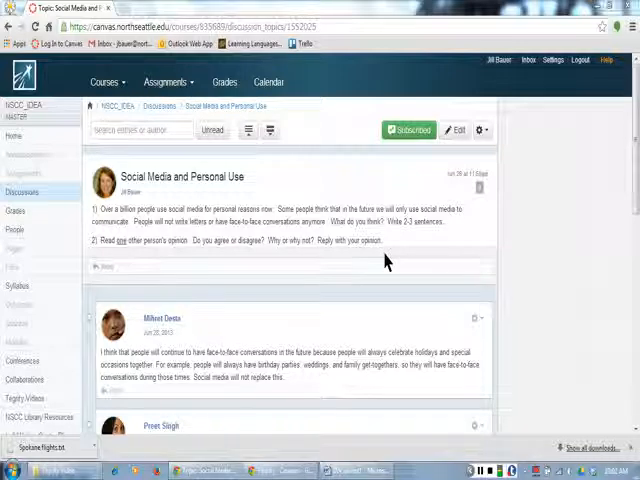
mouse_move(336, 304)
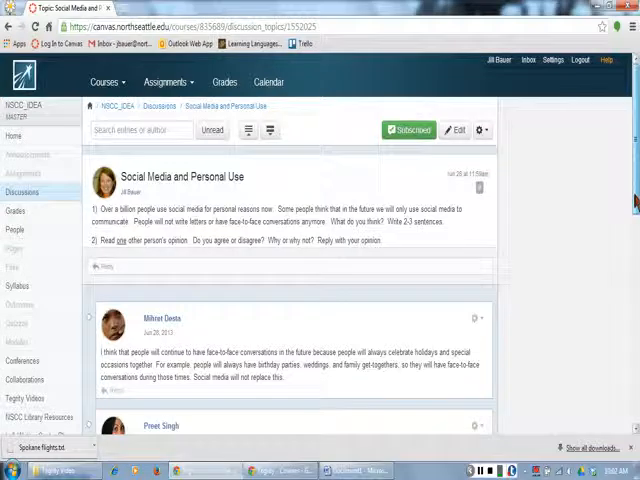
- Scroll down the discussion to the classmate's post about mail staying personal and special
scroll(down, 3)
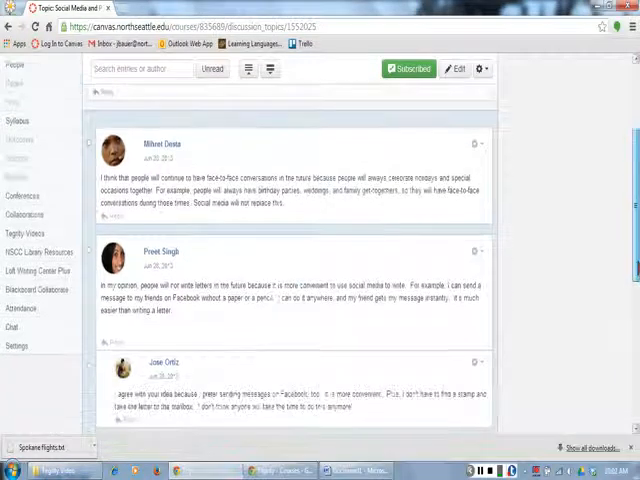
scroll(down, 3)
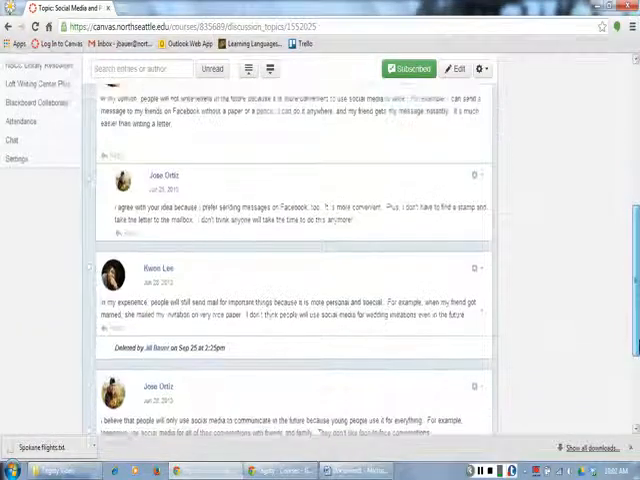
scroll(down, 3)
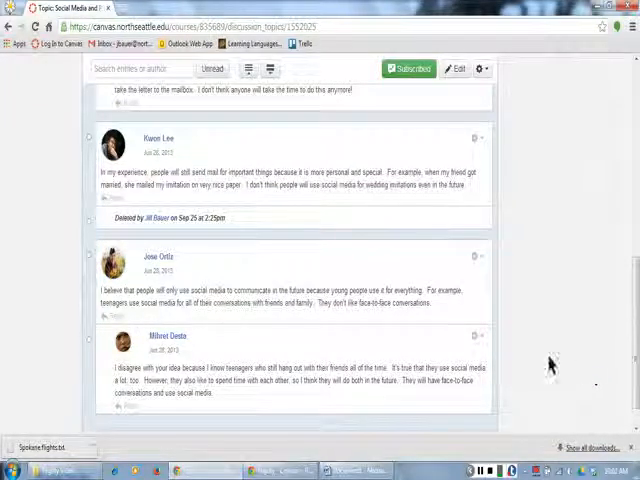
mouse_move(156, 138)
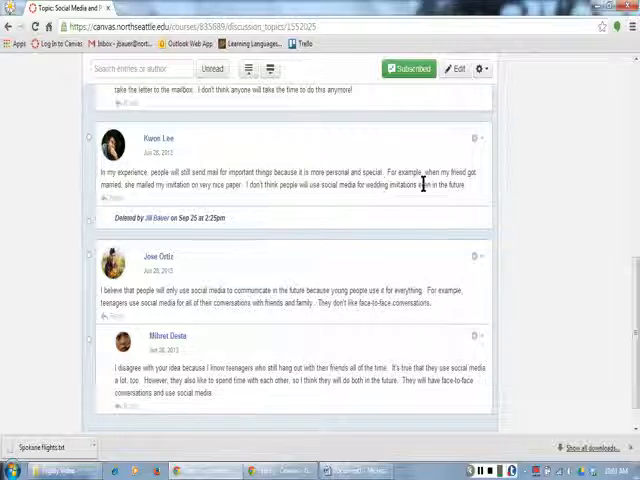
mouse_move(476, 192)
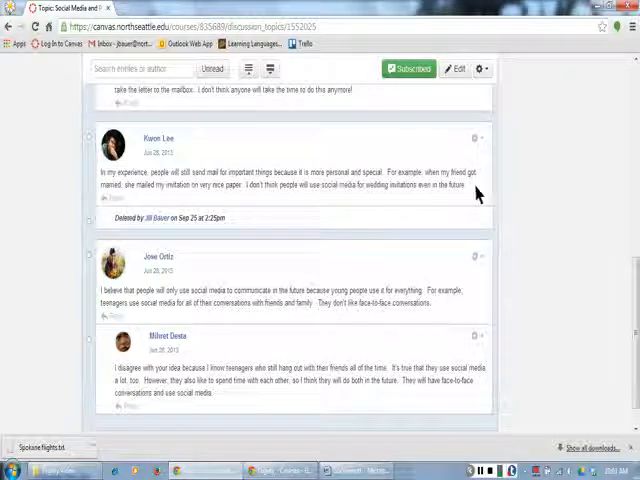
mouse_move(196, 200)
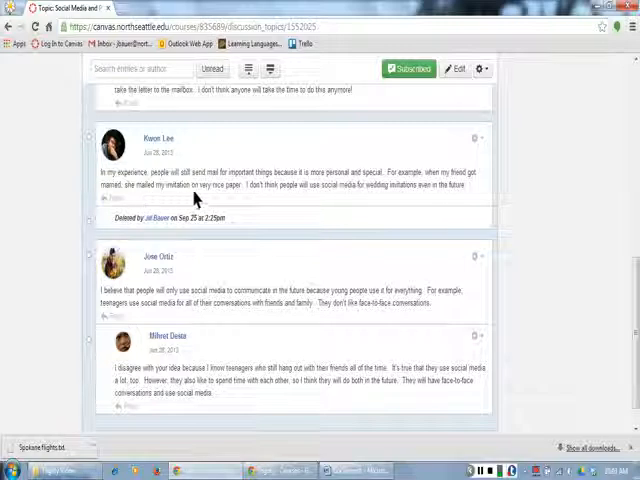
mouse_move(238, 198)
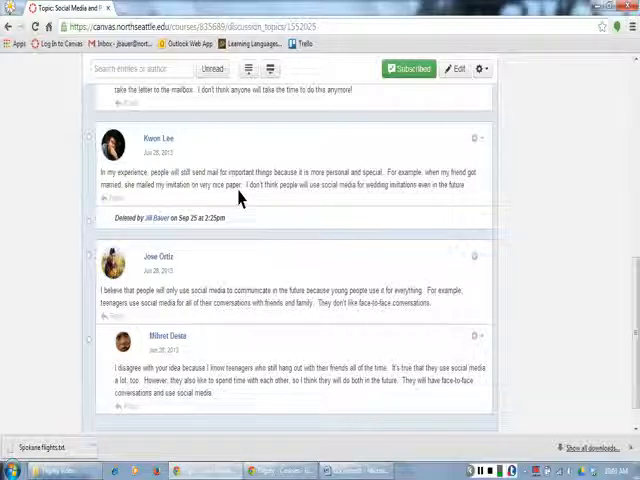
mouse_move(292, 200)
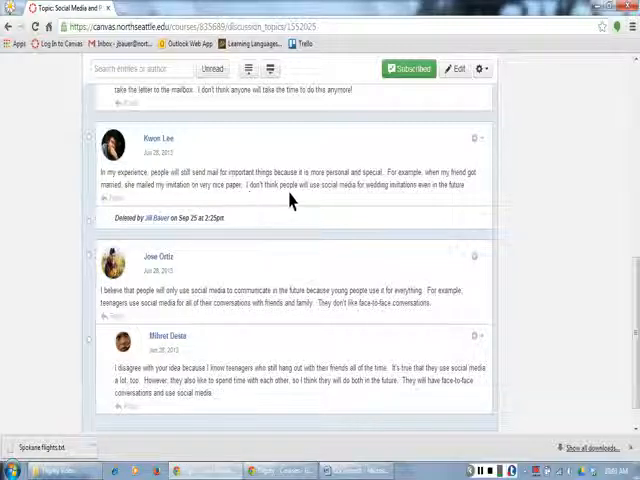
mouse_move(366, 200)
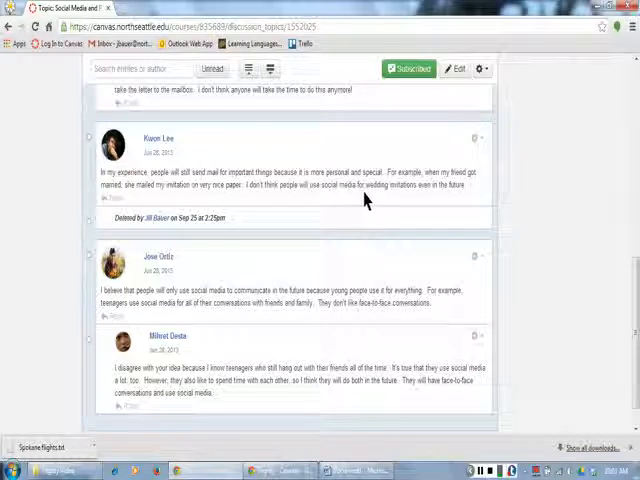
mouse_move(460, 200)
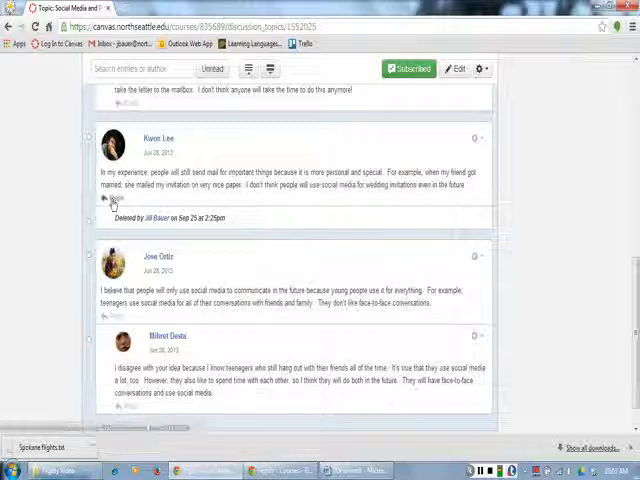
- Reply to the classmate agreeing, explaining that birthday cards, for example, still go by mail instead
click(130, 200)
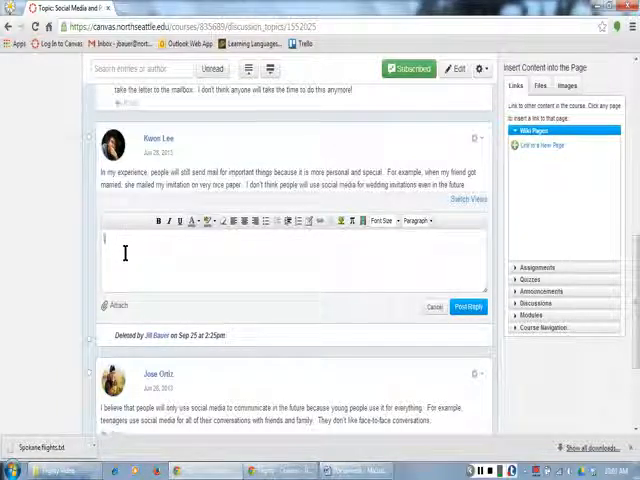
text(i agre)
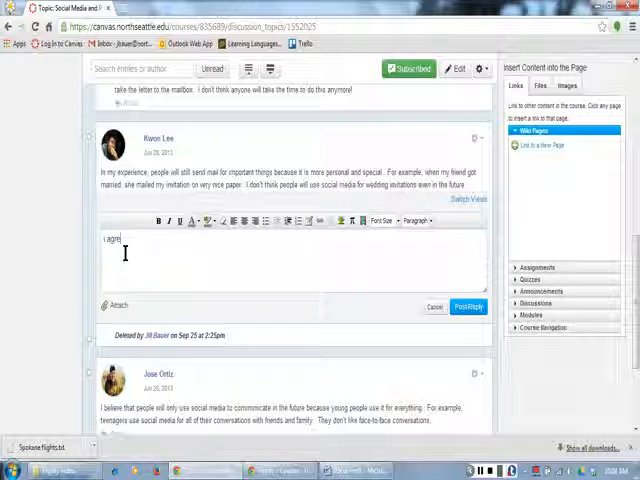
text(with yu)
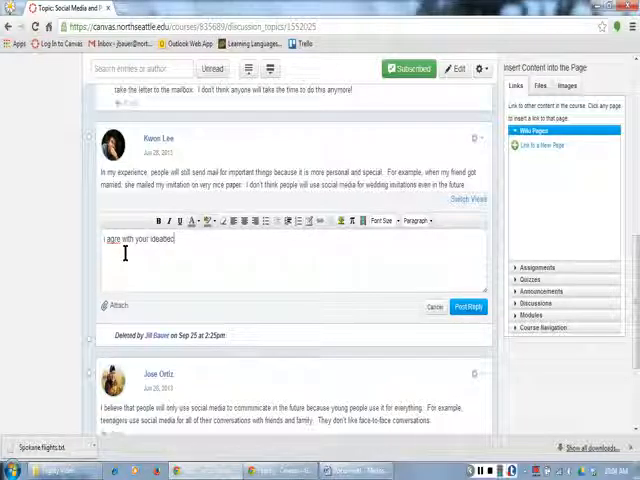
text(because)
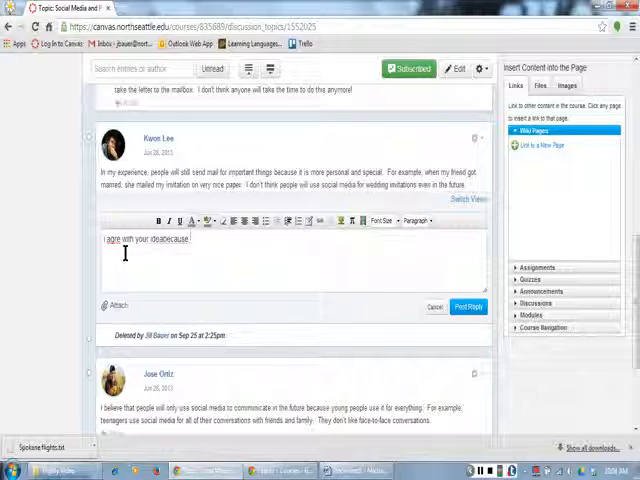
text(i still send and receive important things in the mail, too.)
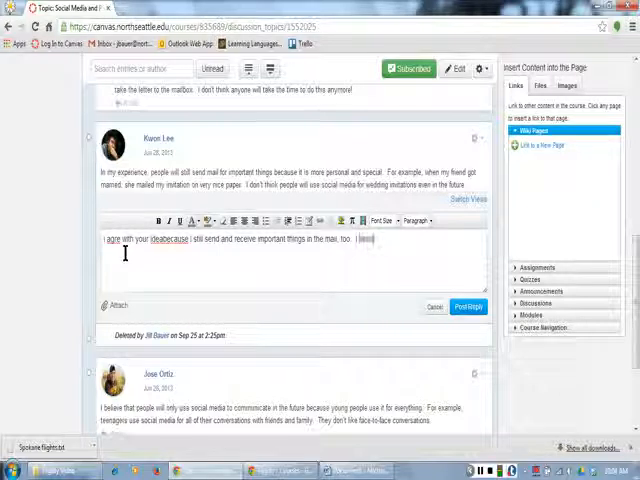
text(I send birthday cards in)
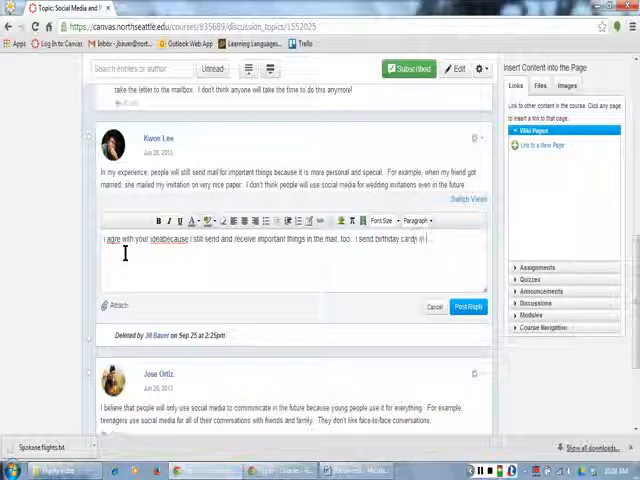
text(for)
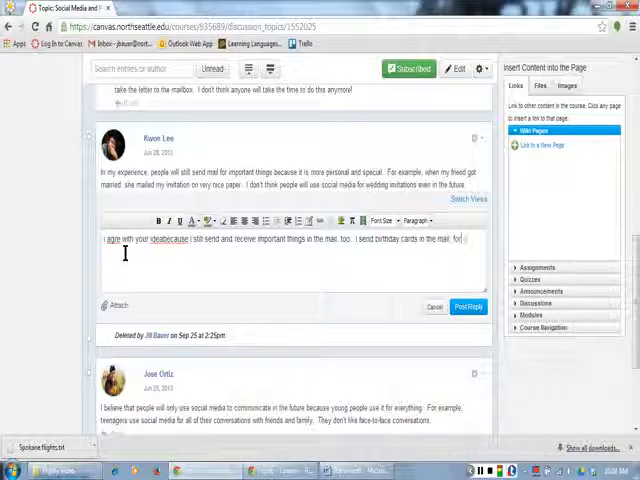
text(example.  I continue using)
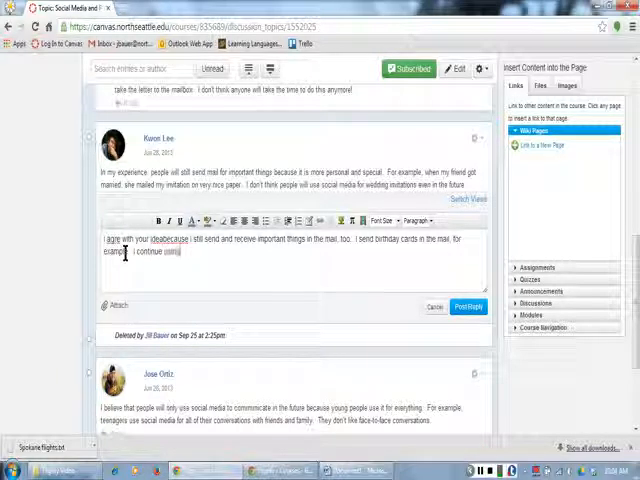
text(mail for)
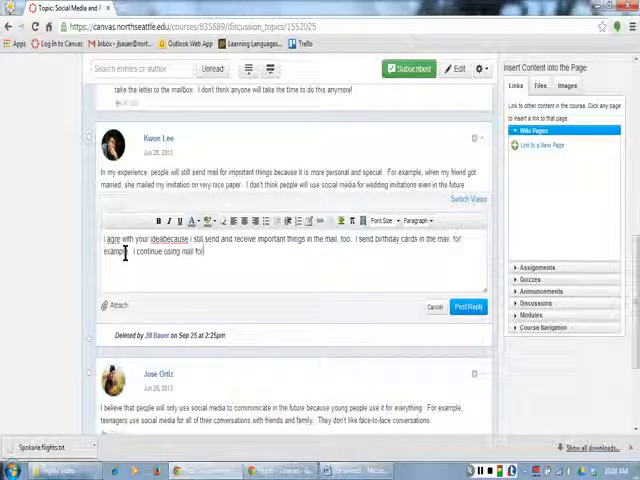
text(this instead of social media.)
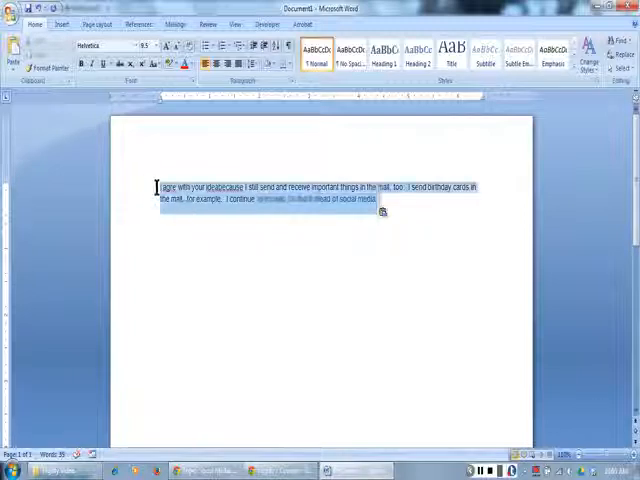
- Enlarge the pasted reply text via a bigger font size, then deselect it for proofreading
click(152, 46)
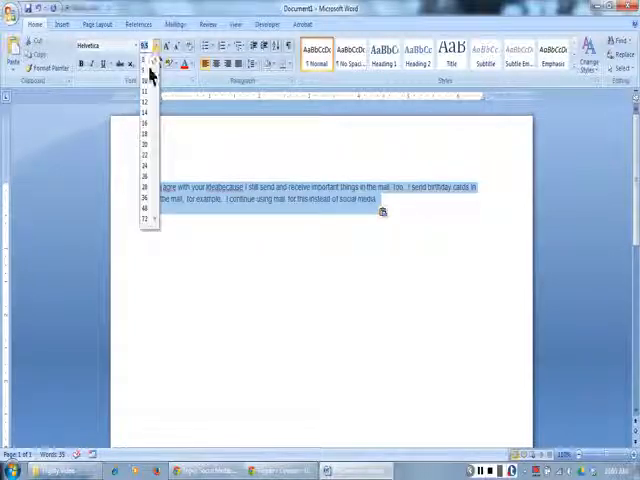
click(144, 102)
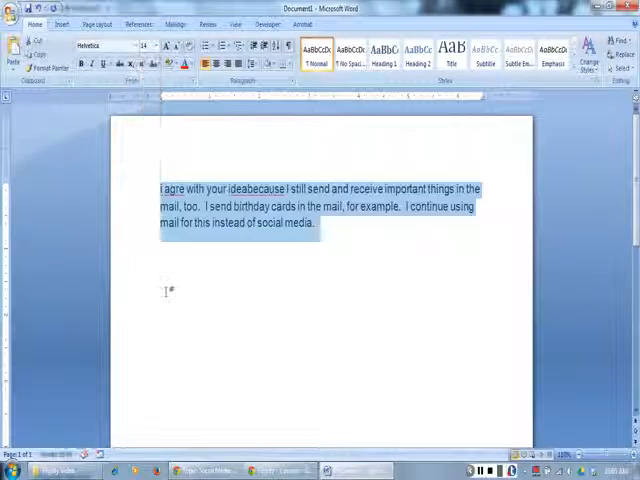
click(170, 292)
text(e)
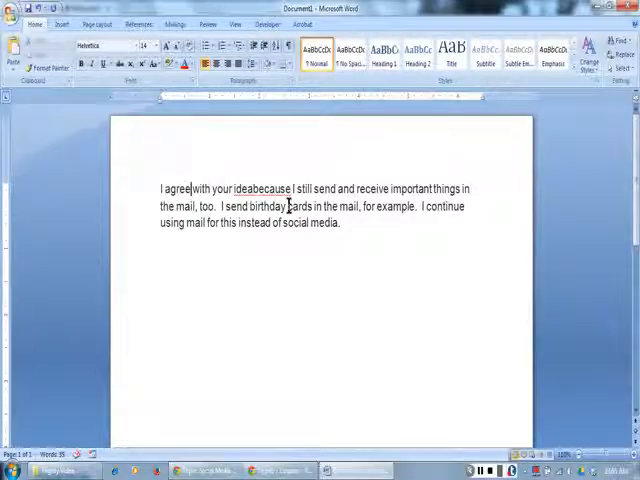
- Add the missing comma and 'will' before 'continue', then select the corrected paragraph to copy
text(,)
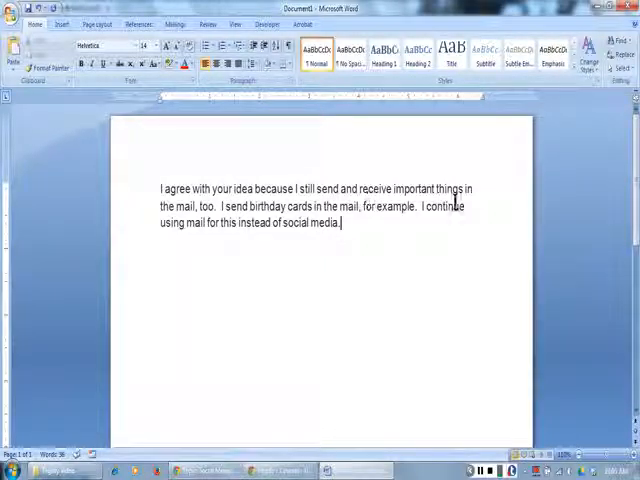
click(228, 224)
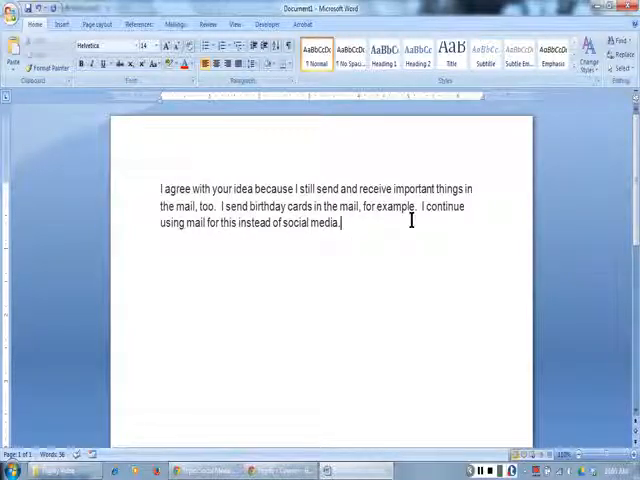
mouse_move(230, 260)
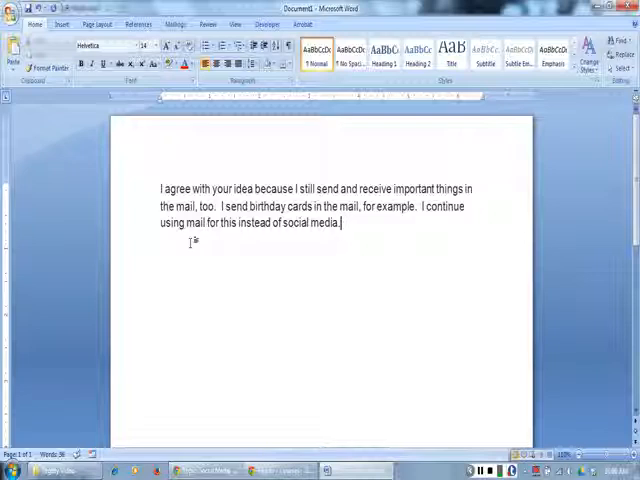
mouse_move(448, 232)
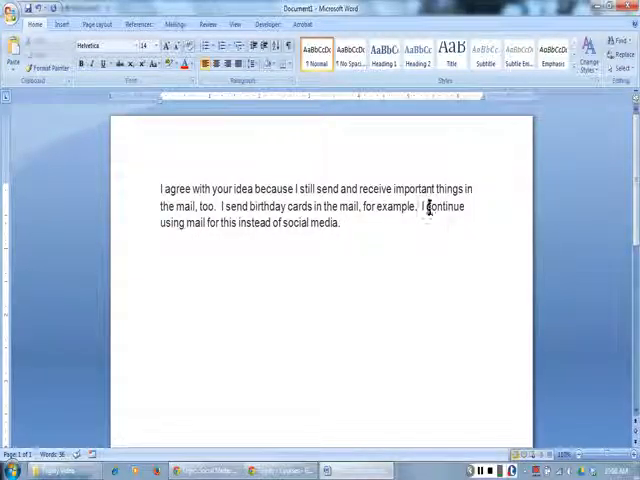
text(will)
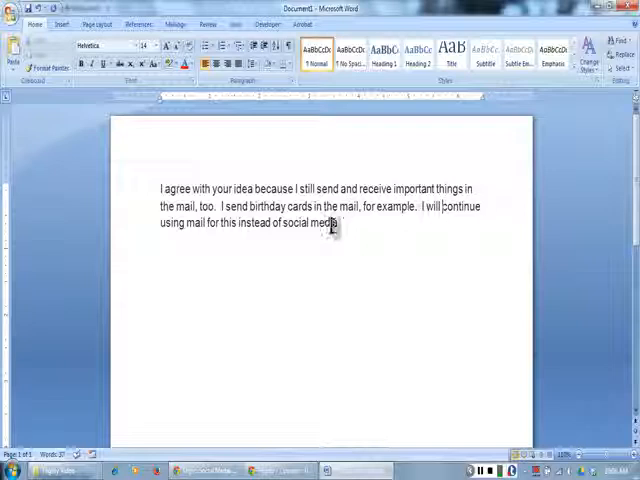
drag(180, 224, 340, 224)
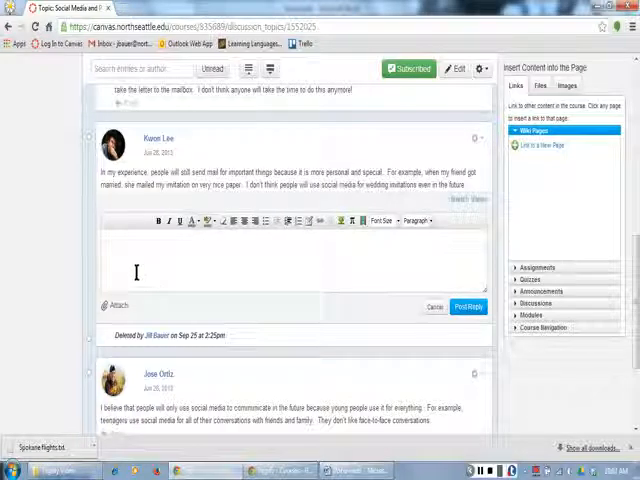
- Paste the proofread reply into the Canvas editor and post it under the classmate's response
right_click(136, 270)
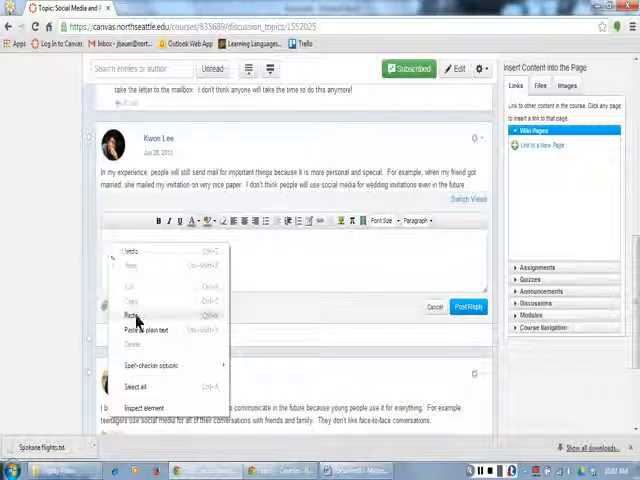
click(132, 312)
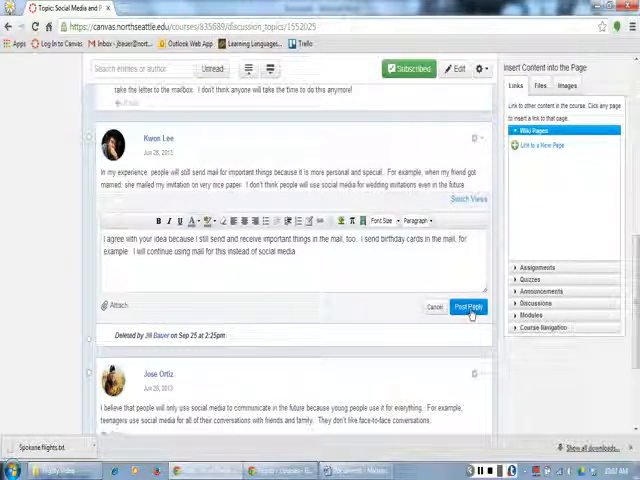
click(468, 306)
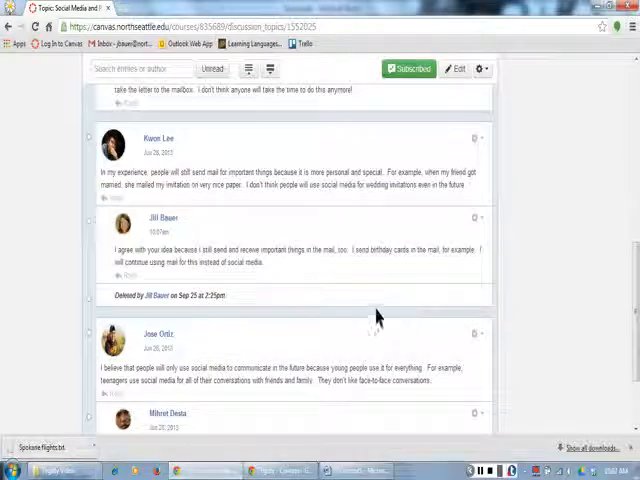
mouse_move(148, 260)
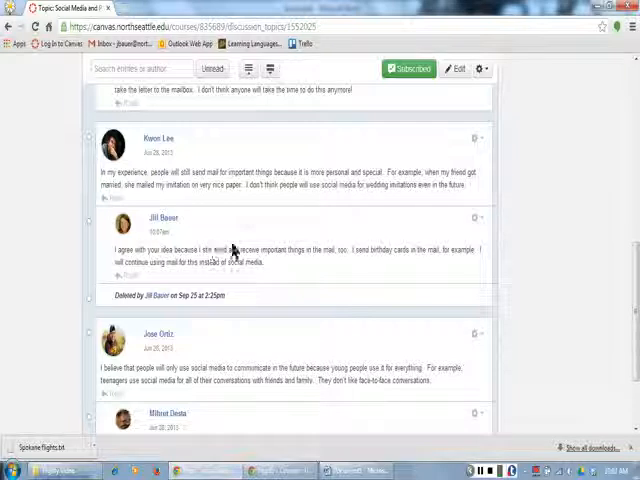
mouse_move(220, 188)
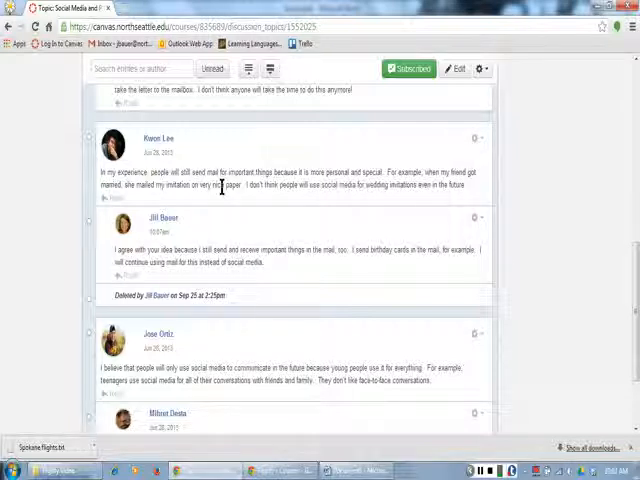